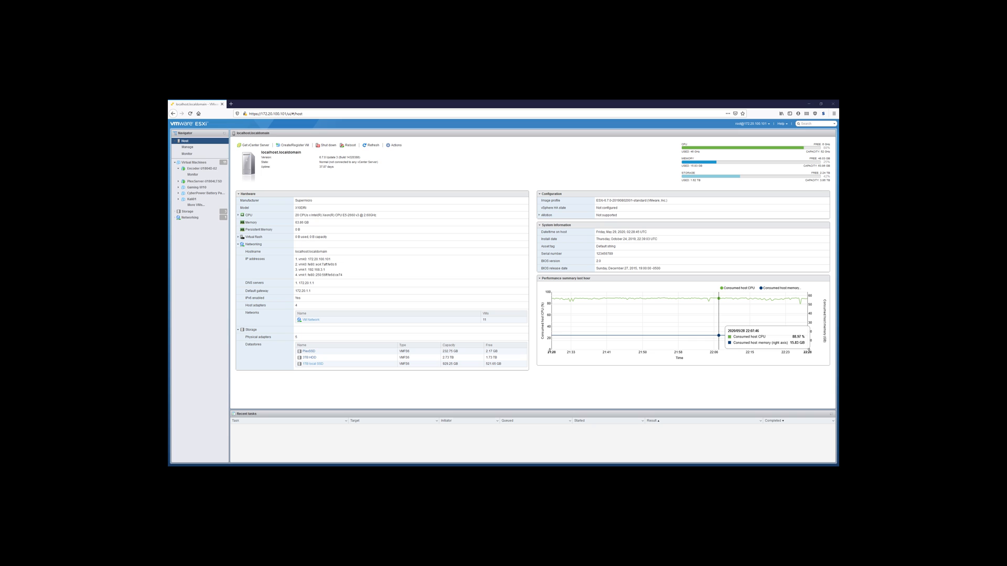
# Open the host's Monitor view to display the CPU performance chart.
pyautogui.click(186, 155)
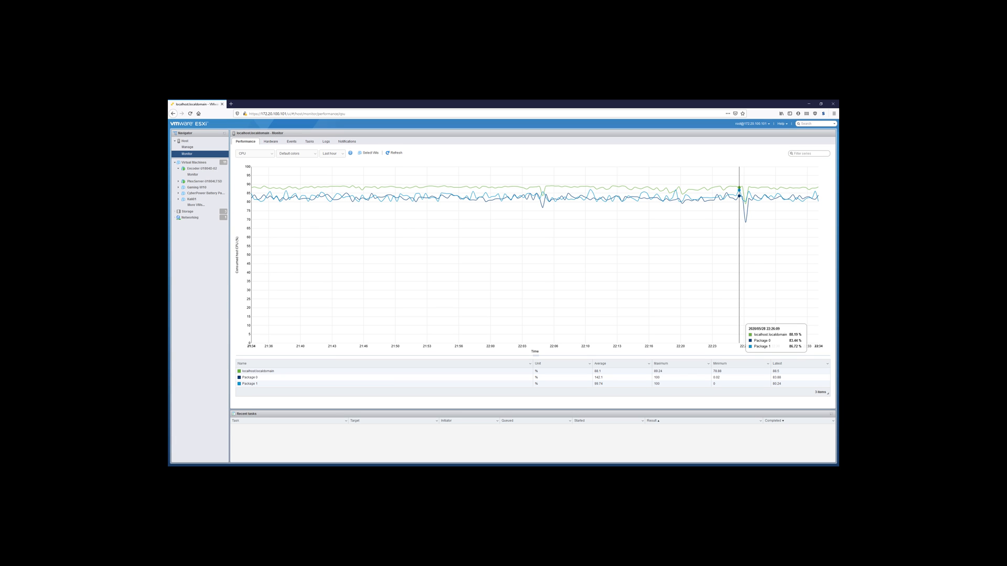
# Change the performance chart metric from CPU to Memory.
pyautogui.click(255, 154)
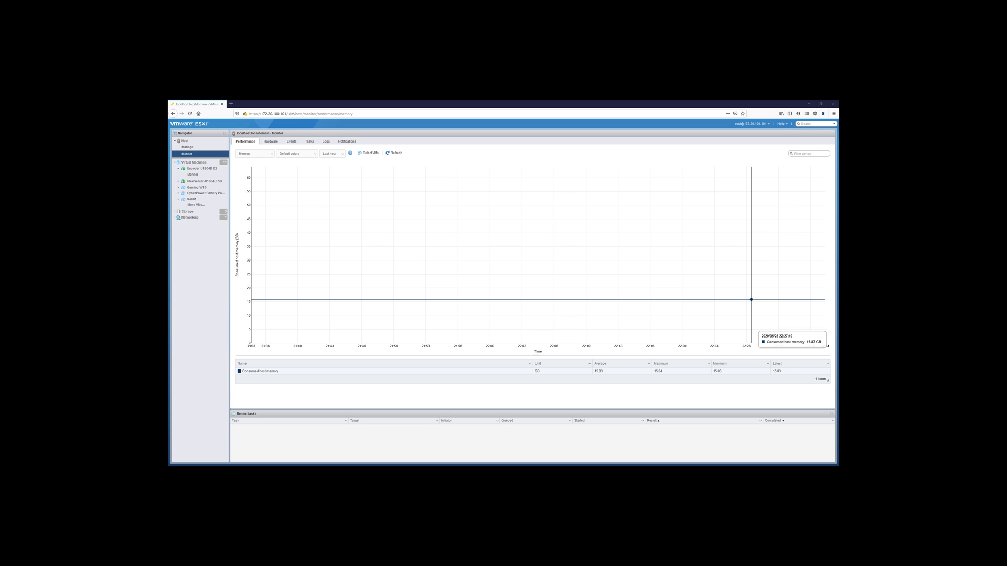
pyautogui.click(255, 153)
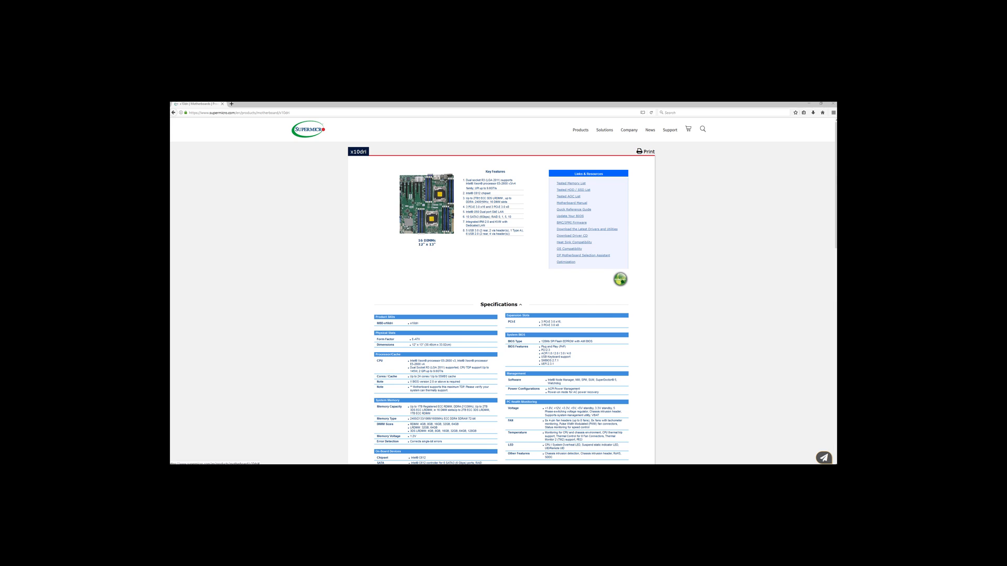
# Scroll down the X10DRi product page to its key features and specifications.
pyautogui.scroll(-3)
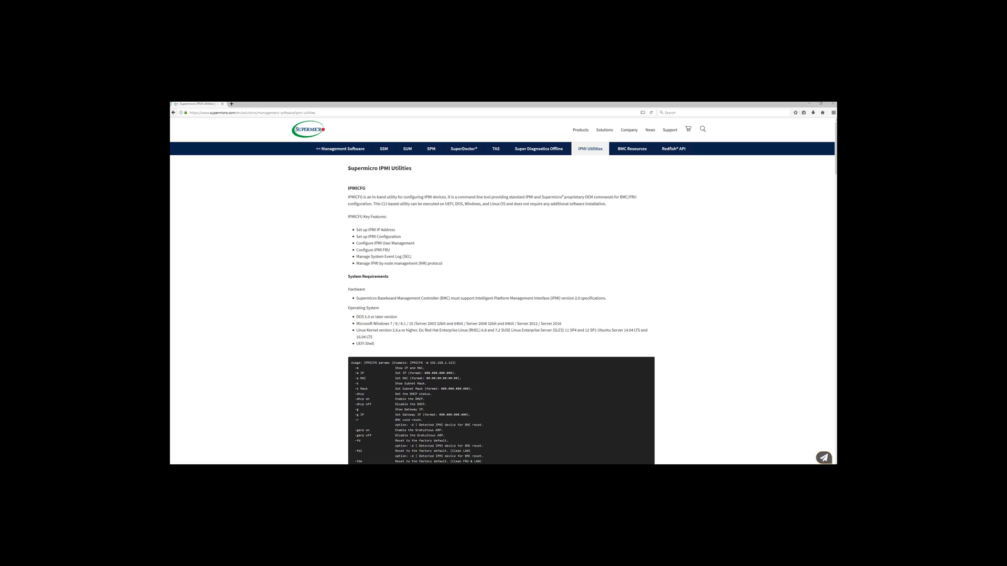
# Scroll the IPMI Utilities page past IPMICFG to the SMCIPMITool section.
pyautogui.scroll(-3)
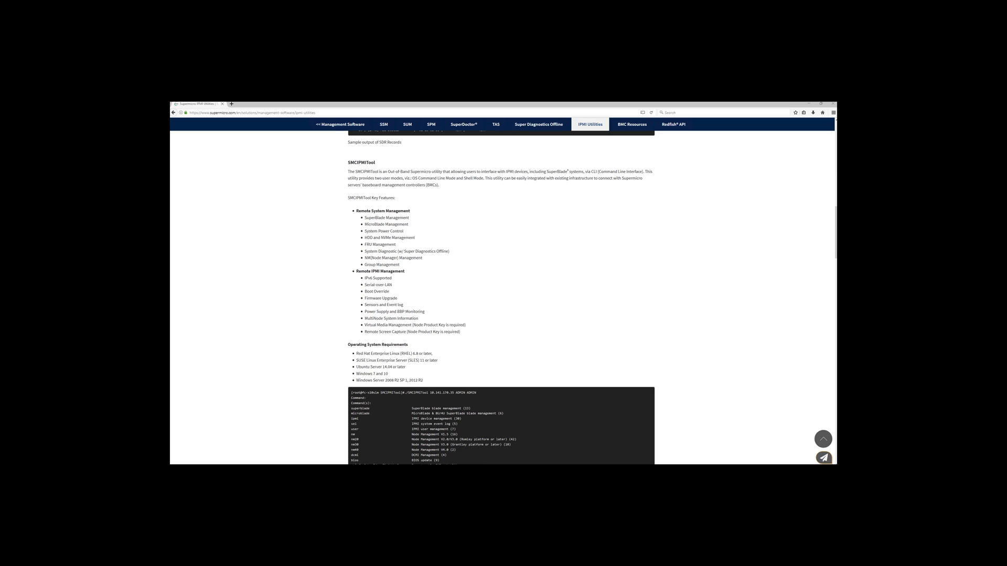